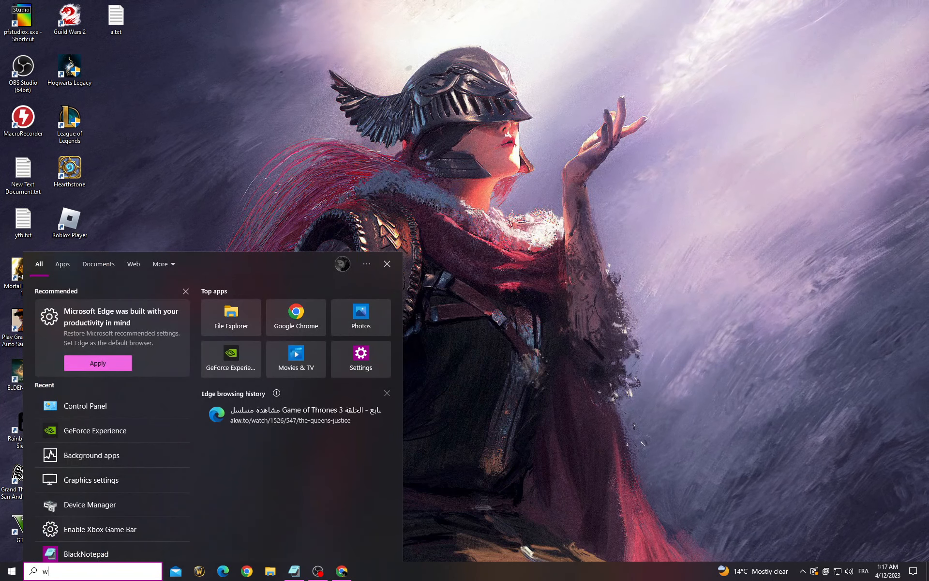
Show the Windows Update page with the 2023-04 cumulative update pending restart
click(360, 359)
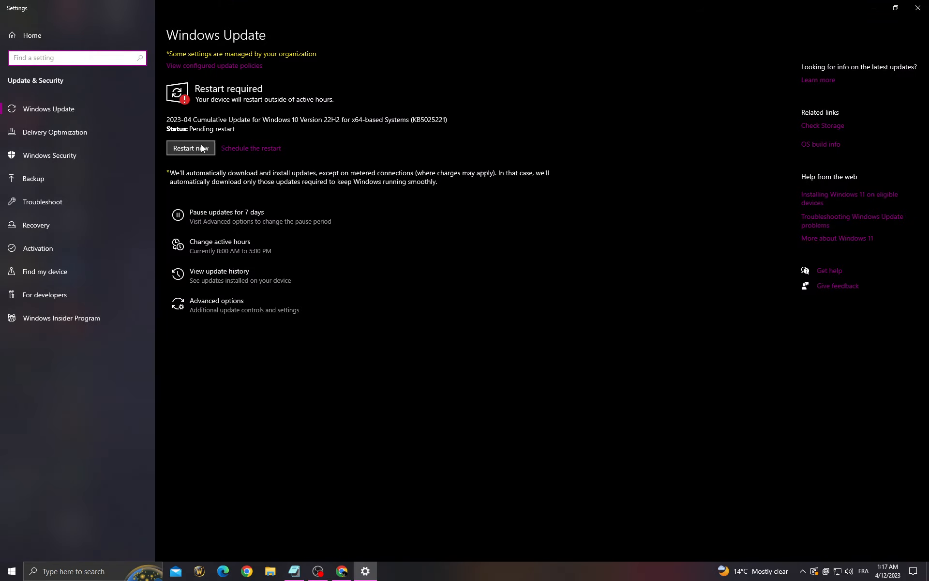
mouse_move(212, 151)
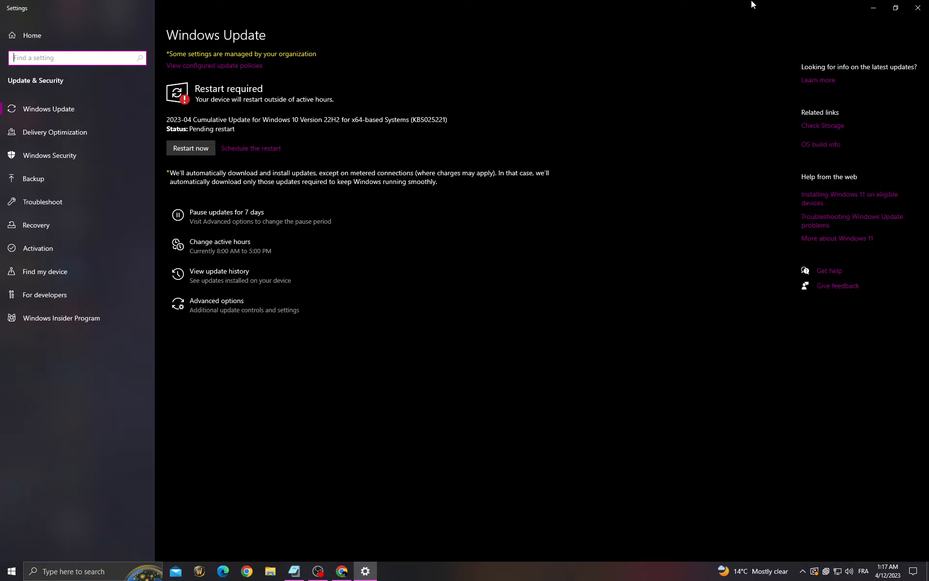
Search 'view advanced system settings' to bring up System Properties
click(11, 571)
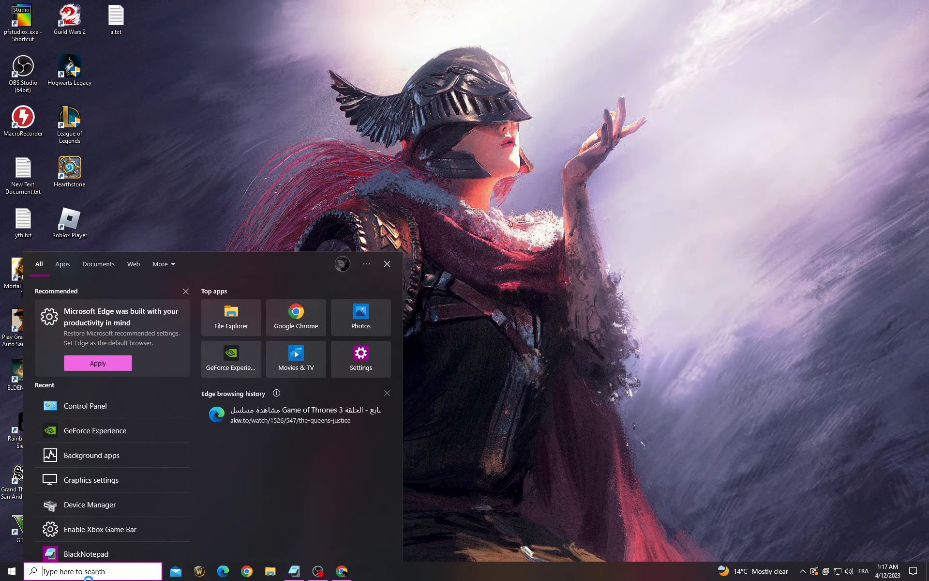
text(view advanced system settings)
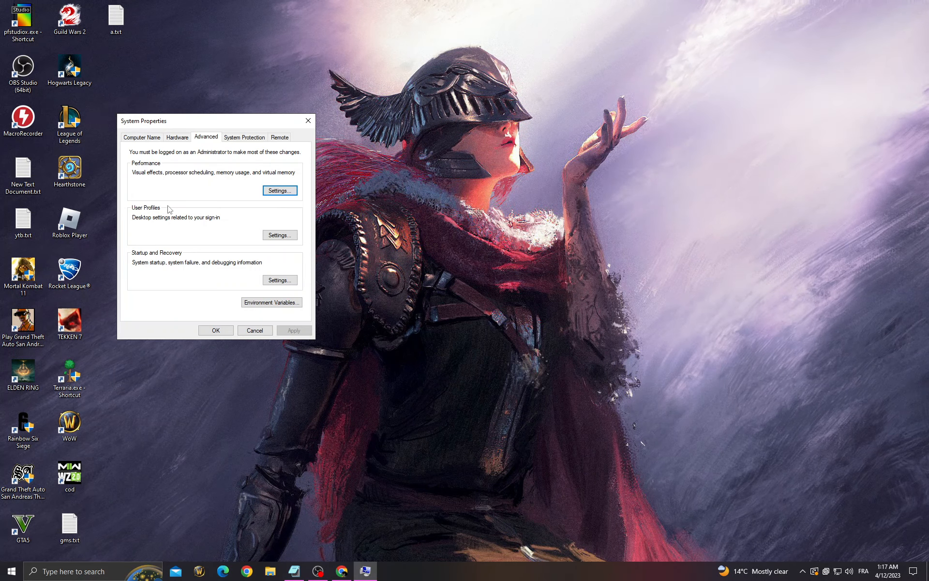
Set visual effects to 'Adjust for best performance' and confirm the Performance Options
click(278, 191)
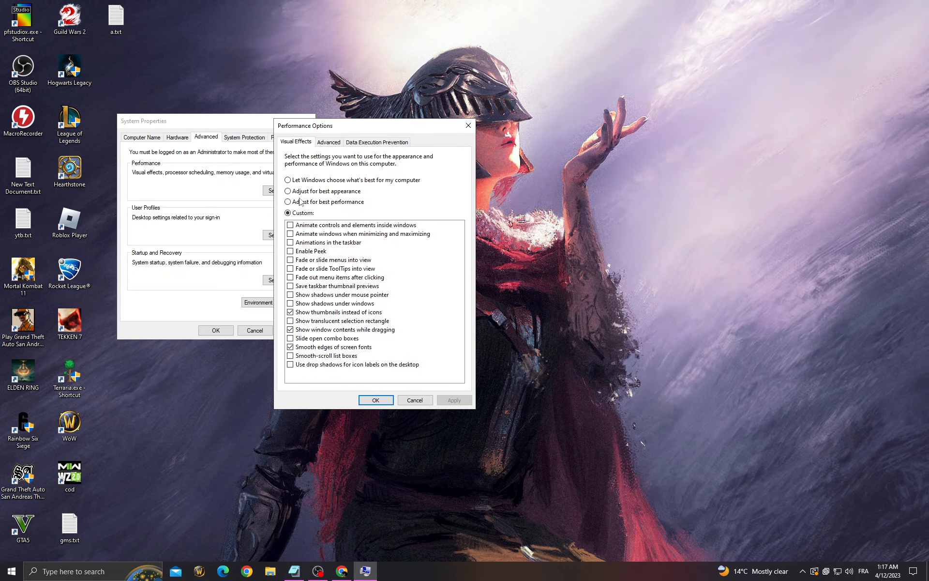
click(288, 202)
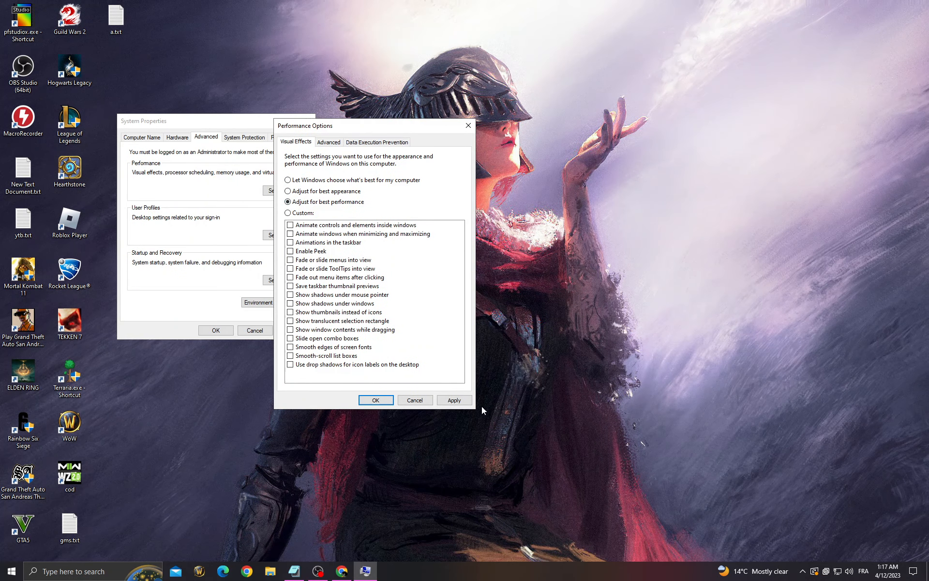
click(376, 399)
text(background)
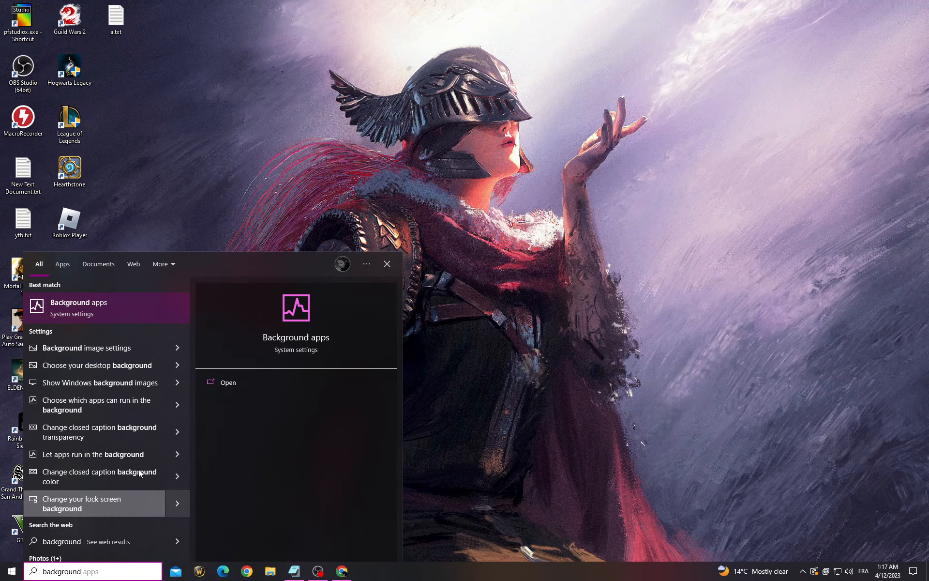
click(80, 307)
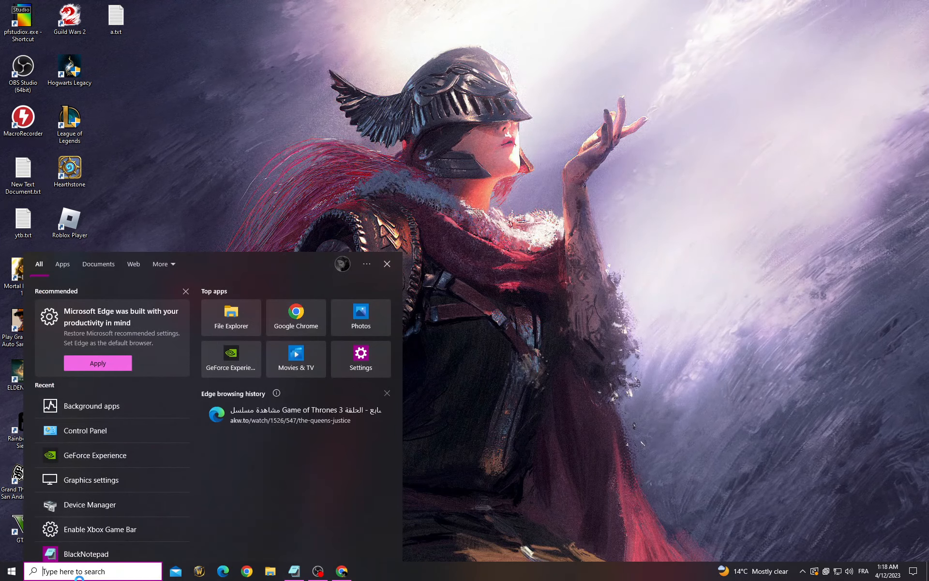
Launch GeForce Experience, review system details, then check drivers showing Game Ready 531.41 latest
text(geForce Experience)
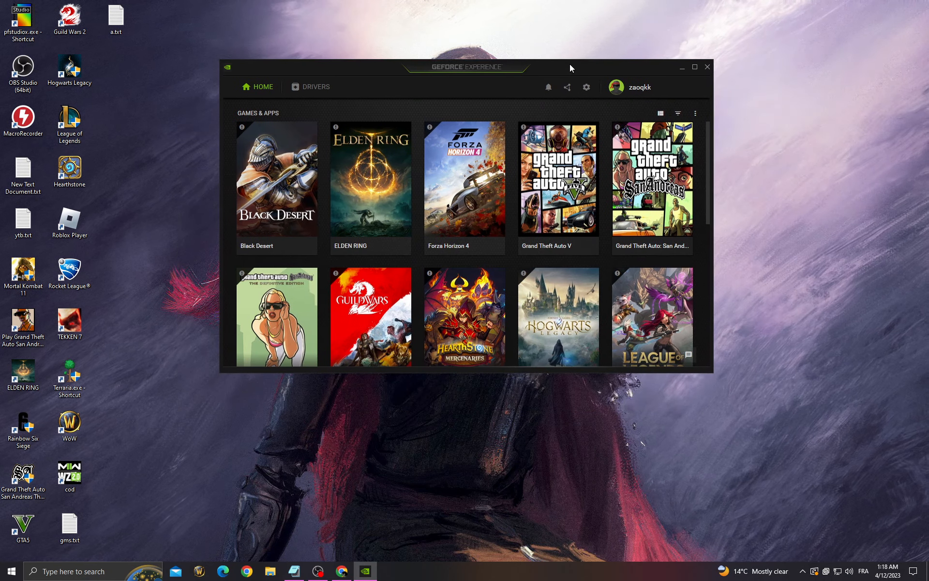
click(587, 86)
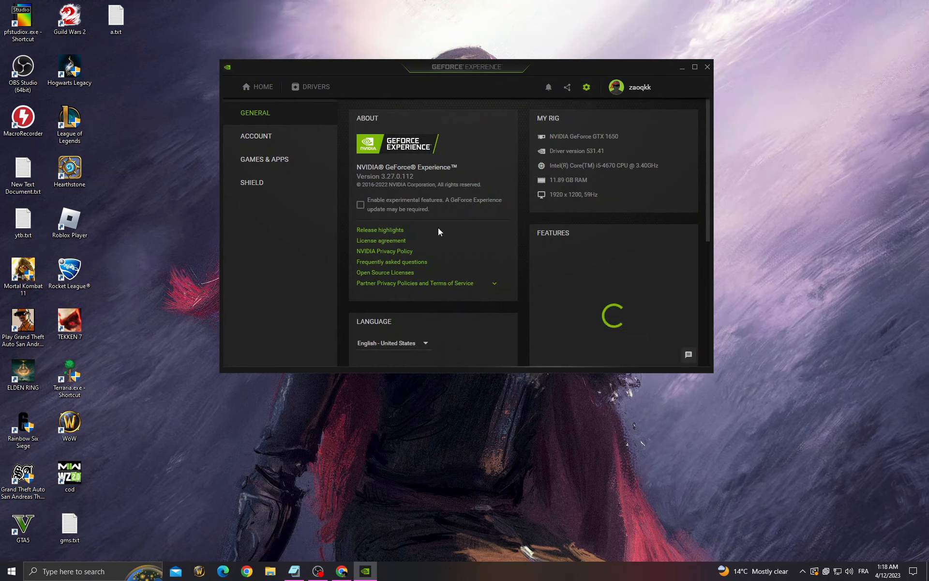
scroll(down, 3)
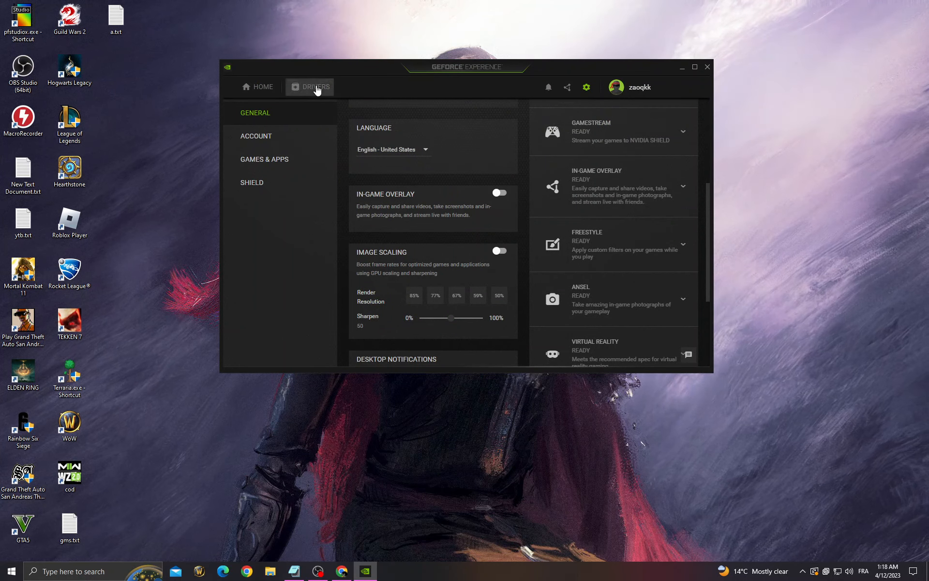
click(315, 86)
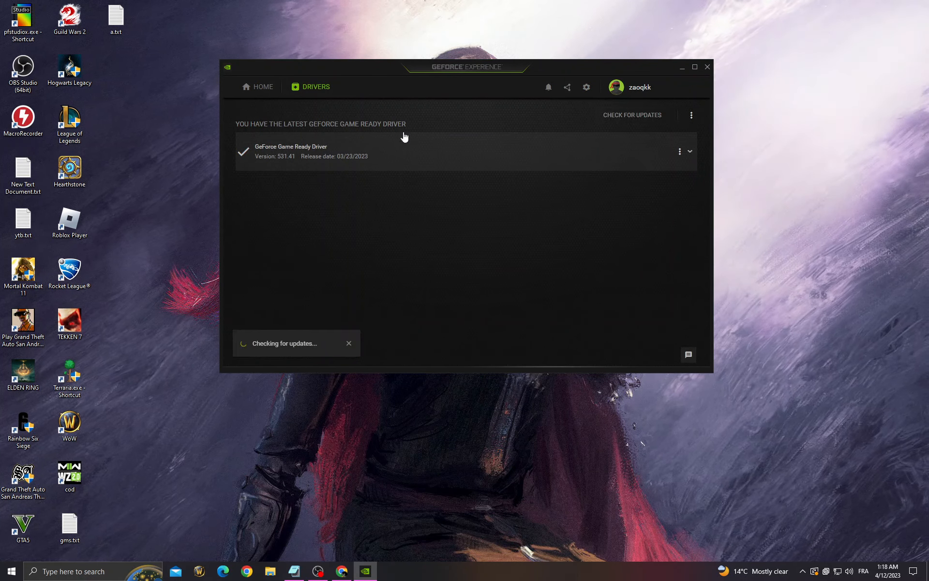